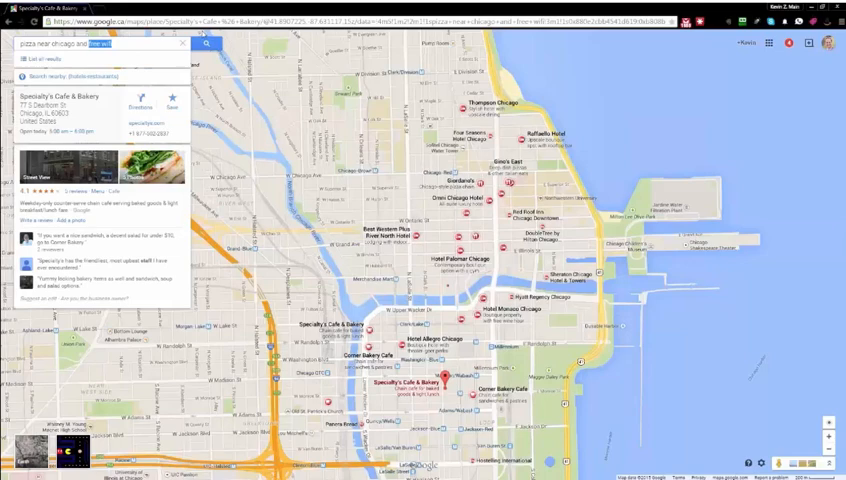
Go to wififreespot.com to load the WiFi FreeSpot directory.
type("wififreespot.com")
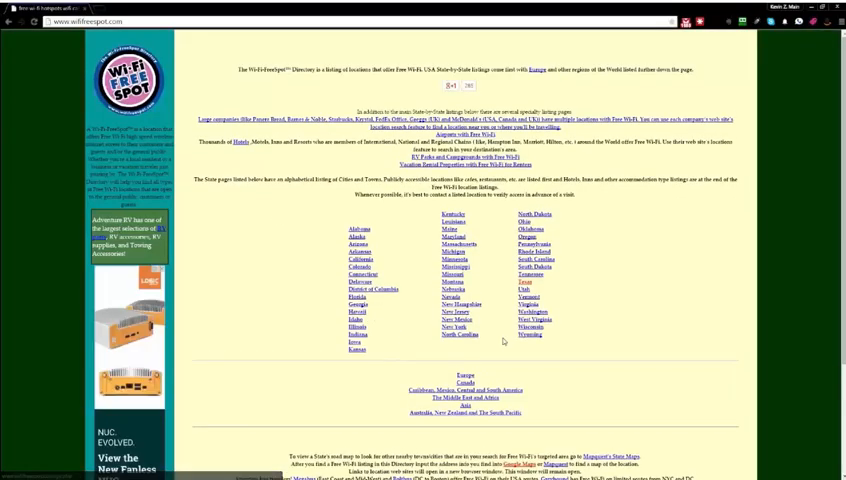
Scroll the state list to reach the Virginia free WiFi listings.
scroll("down", 3)
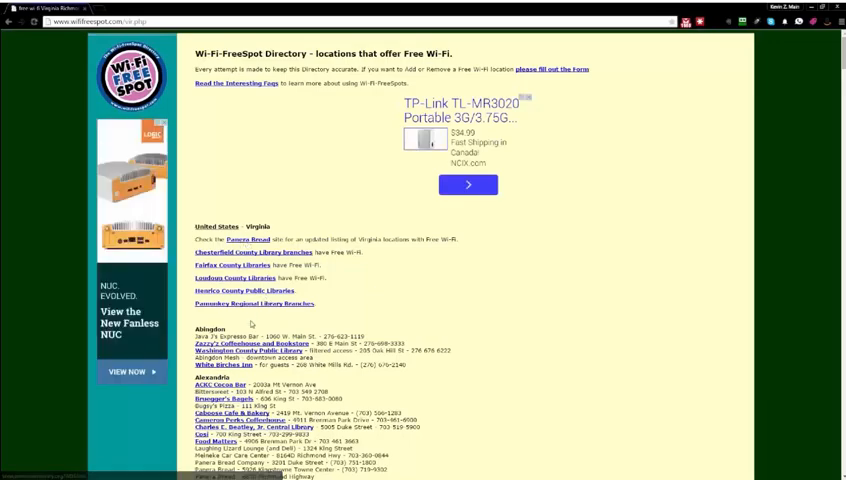
Scroll the Virginia listings and select Dairy Queen's street address in Chesapeake.
scroll("down", 3)
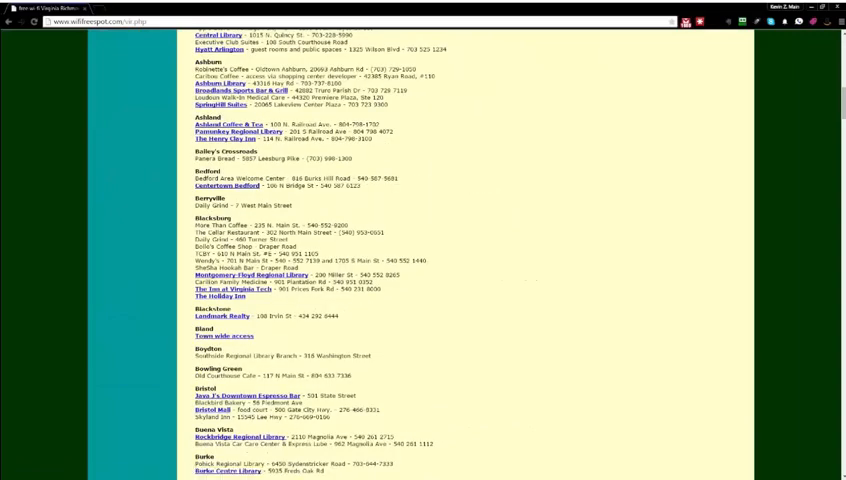
scroll("down", 3)
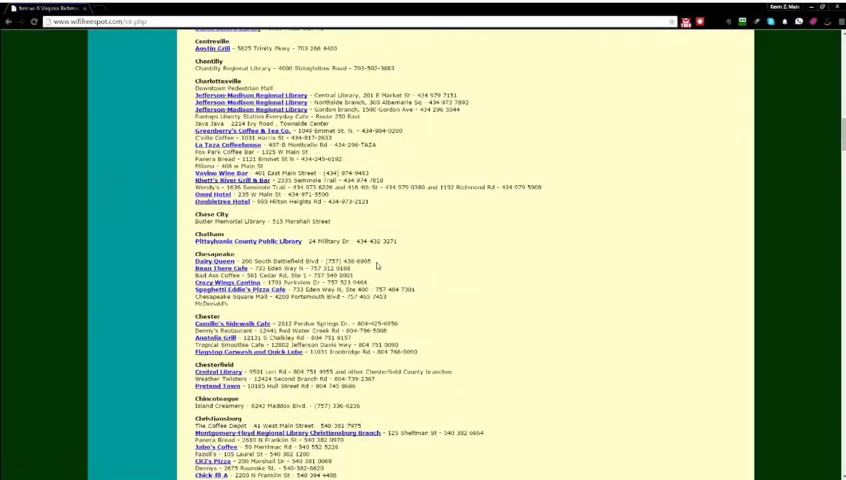
double_click(290, 262)
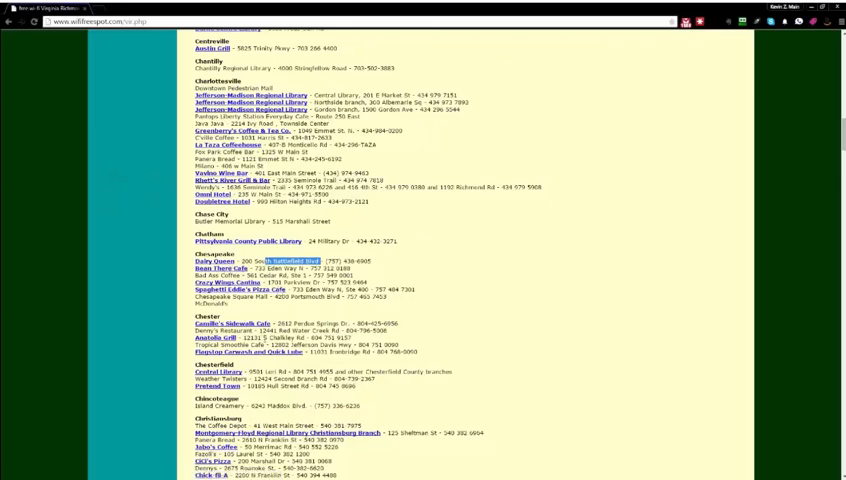
Scroll further through the remaining Virginia town listings.
scroll("down", 3)
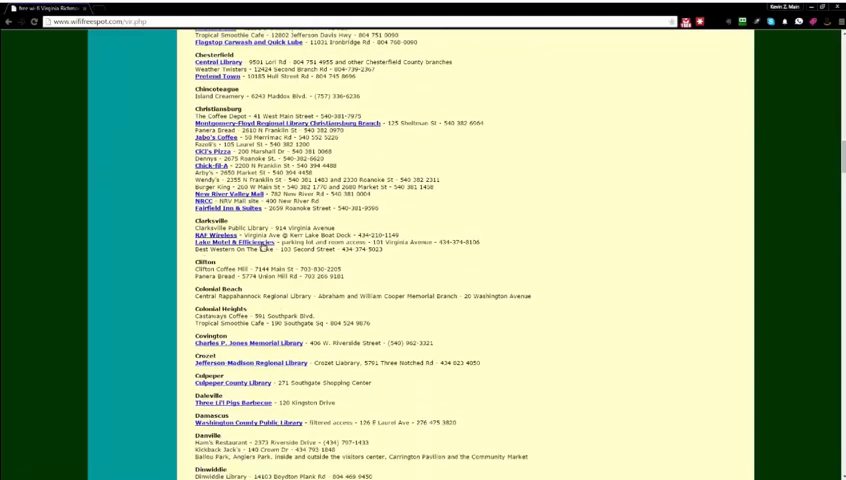
scroll("down", 3)
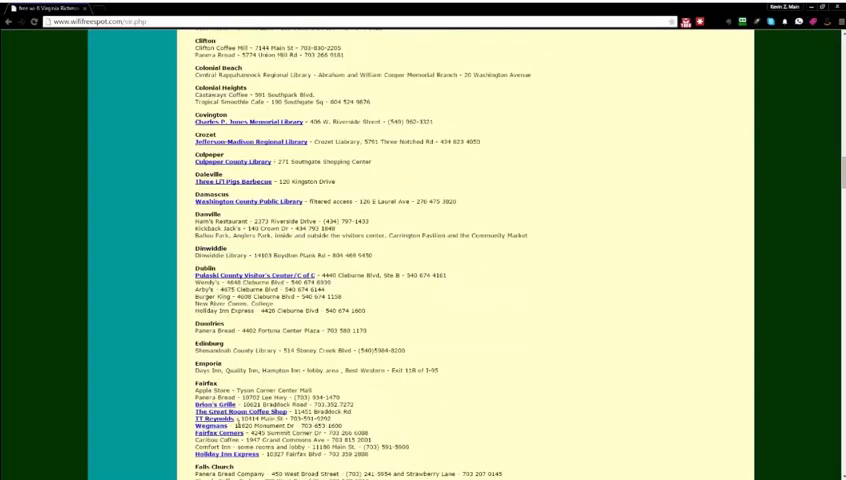
scroll("down", 3)
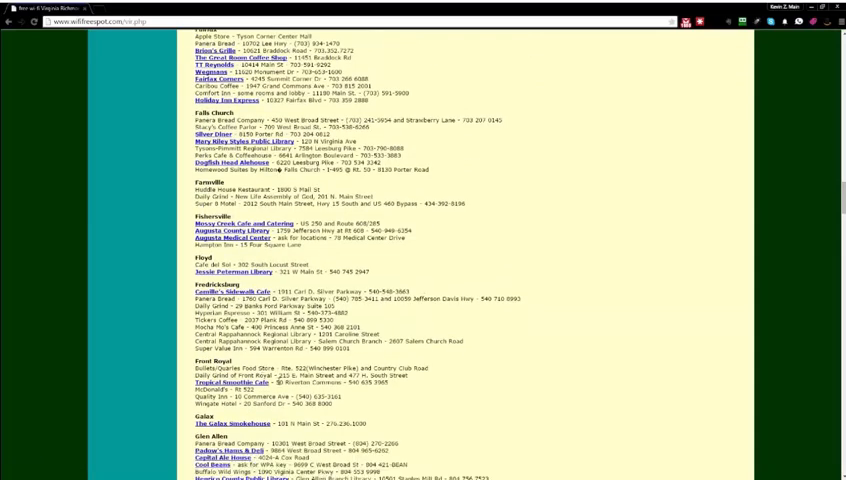
scroll("down", 3)
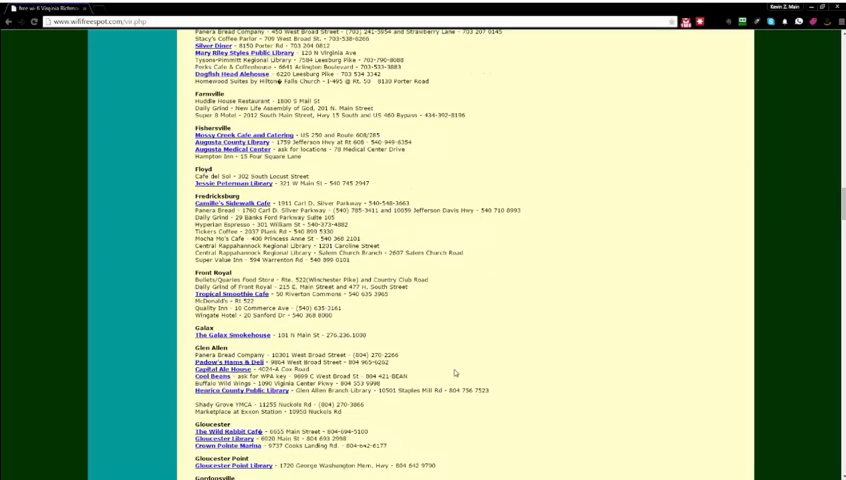
scroll("down", 3)
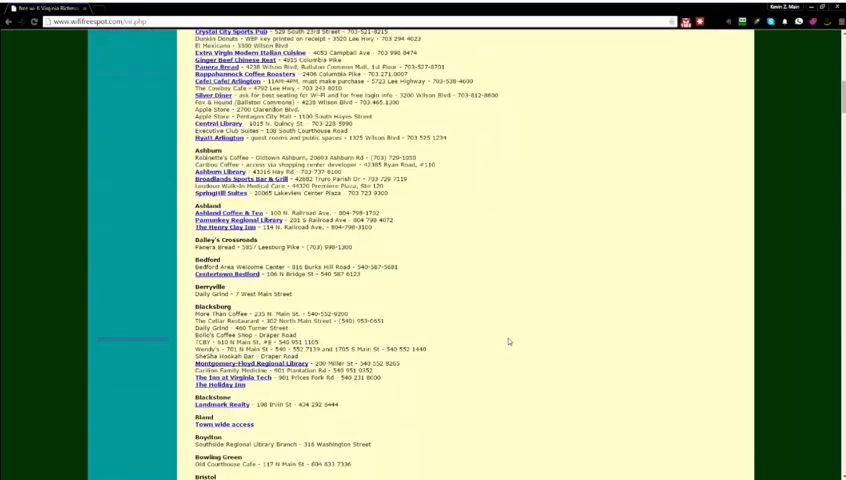
scroll("down", 3)
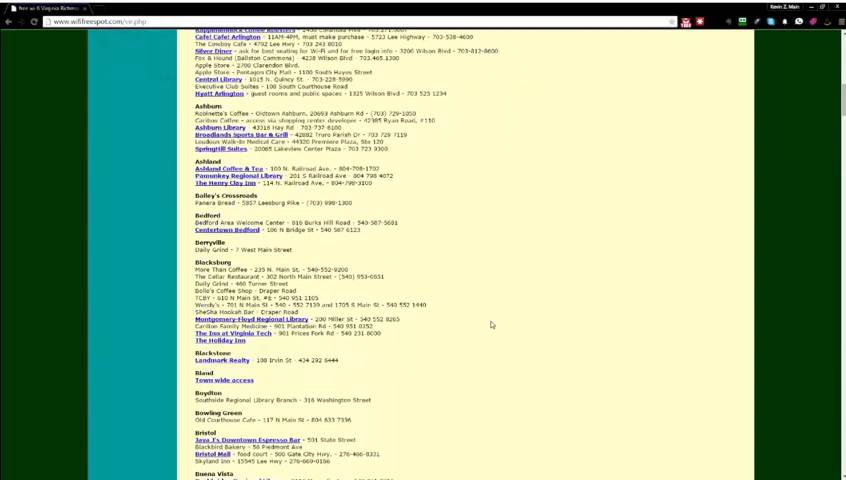
mouse_move(495, 331)
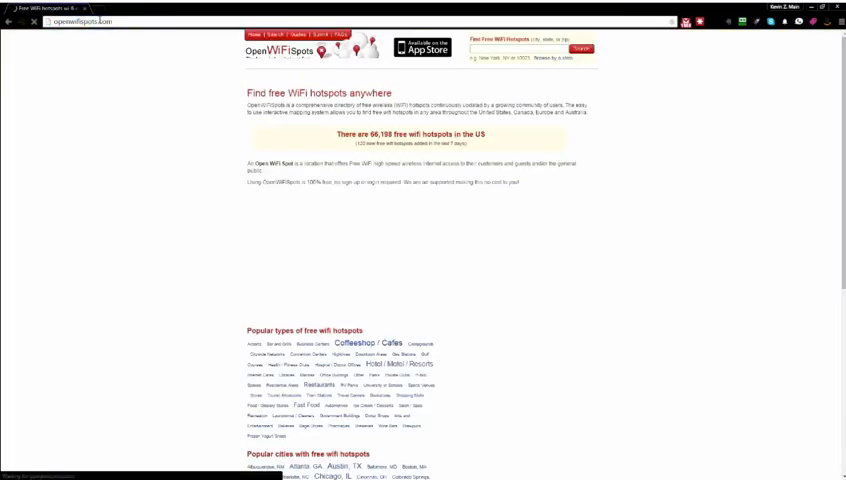
Go to hotspot-locations.com to load the Hotspot Locations directory.
type("hotspot")
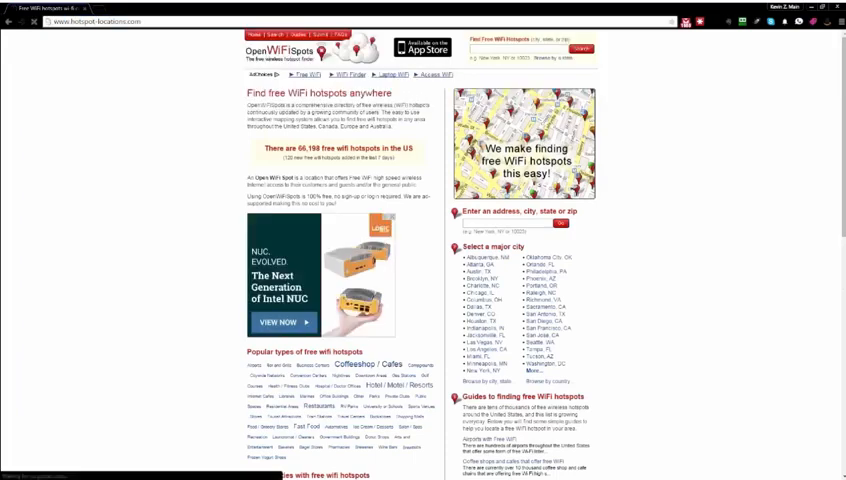
left_click(98, 22)
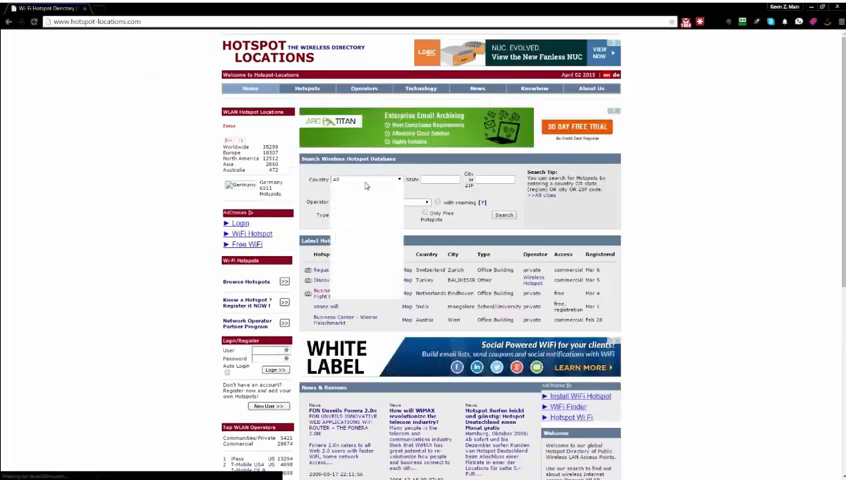
Search Hotspot Locations for hotspots with Country set to Canada.
left_click(360, 181)
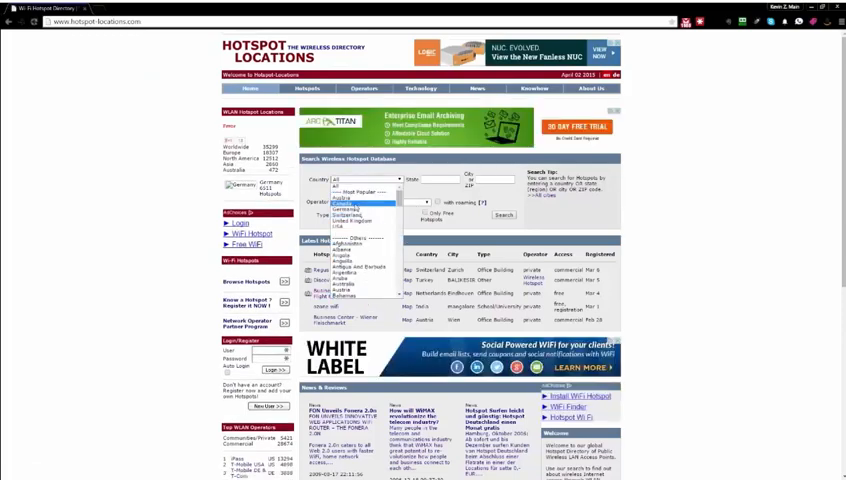
left_click(355, 196)
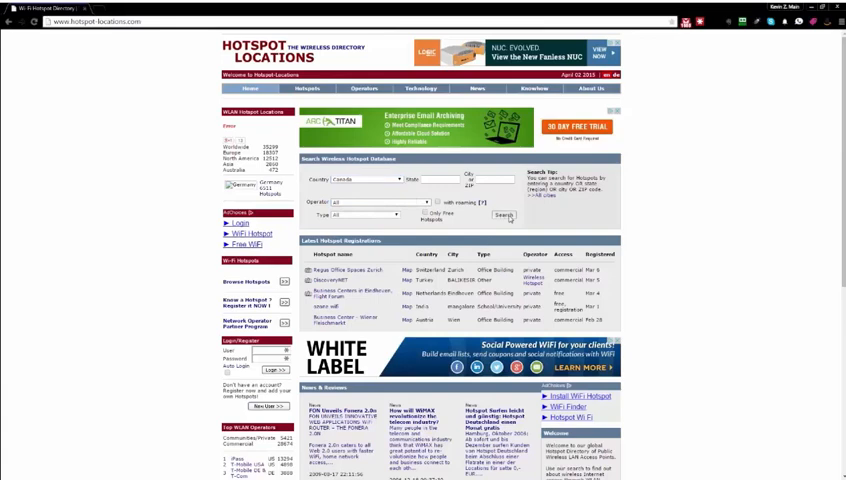
left_click(502, 215)
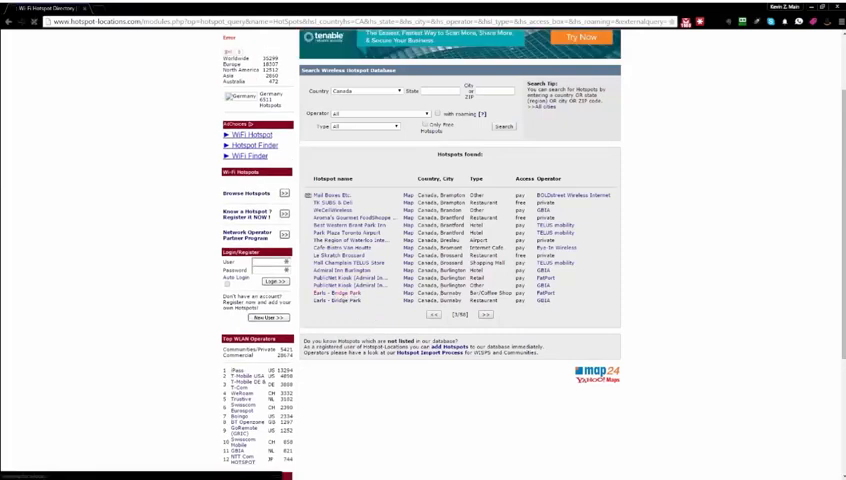
Leave the Canada results for the Operators section.
left_click(333, 302)
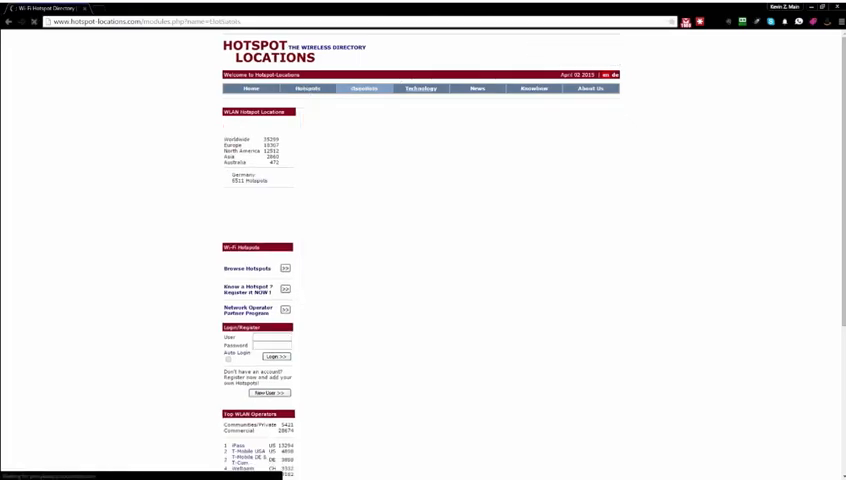
Show the Technology overview about public wireless LANs.
left_click(363, 88)
type("openwifi")
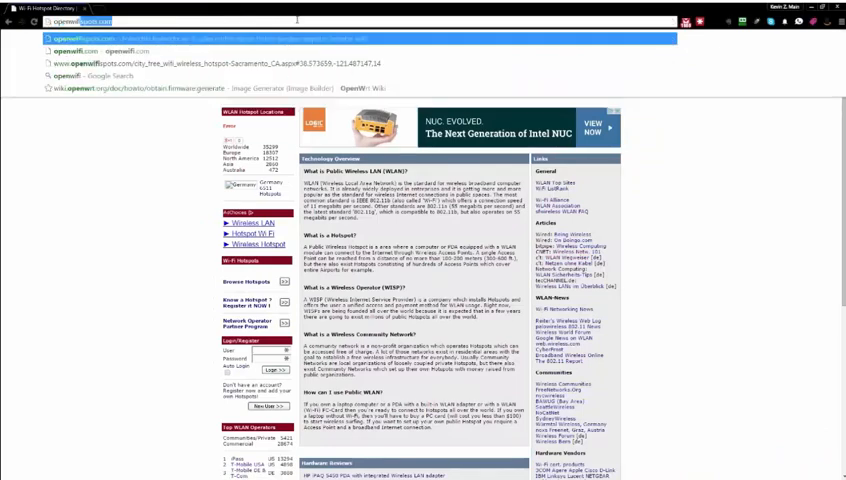
Go to openwifispots.com and show the San Diego, CA hotspot listings.
left_click(90, 40)
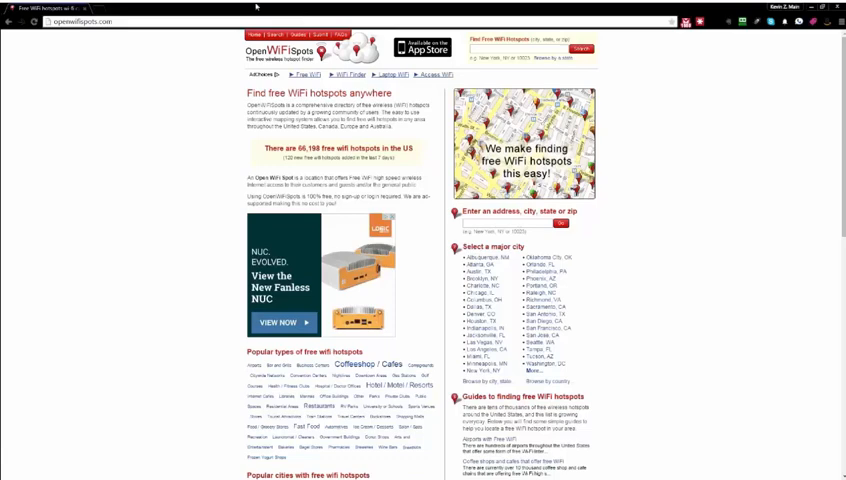
triple_click(340, 150)
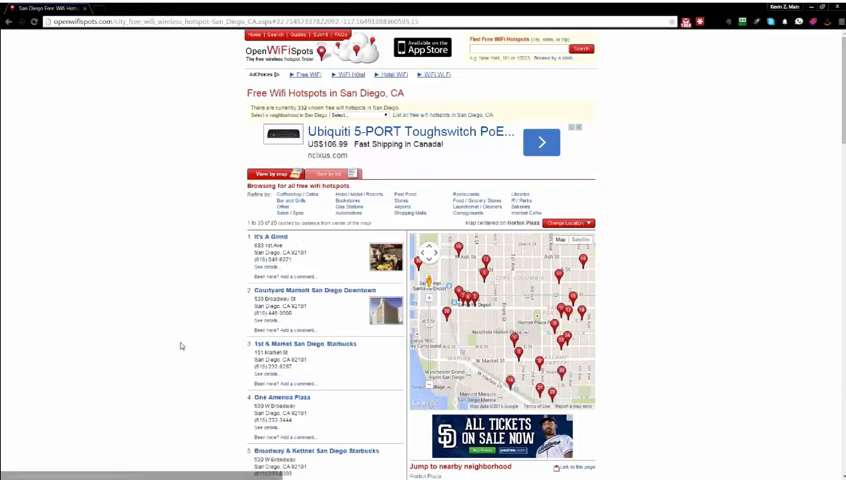
Scroll the San Diego results and open the California Grinders detail page.
scroll("down", 3)
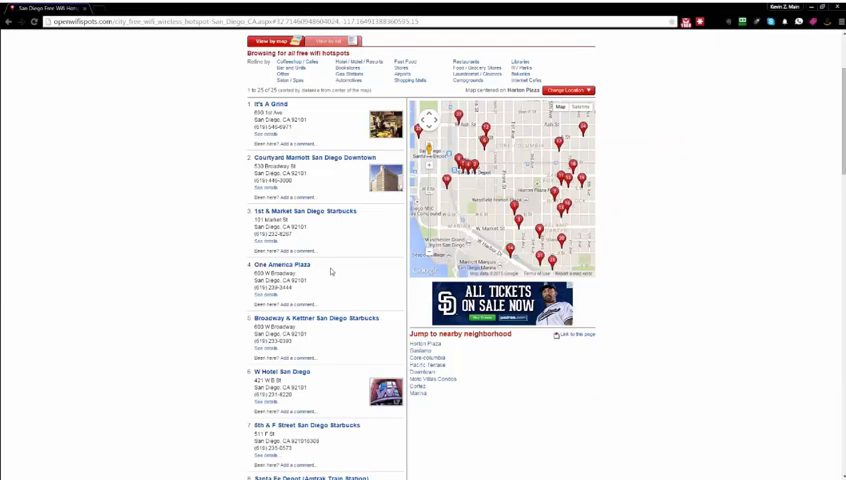
scroll("down", 3)
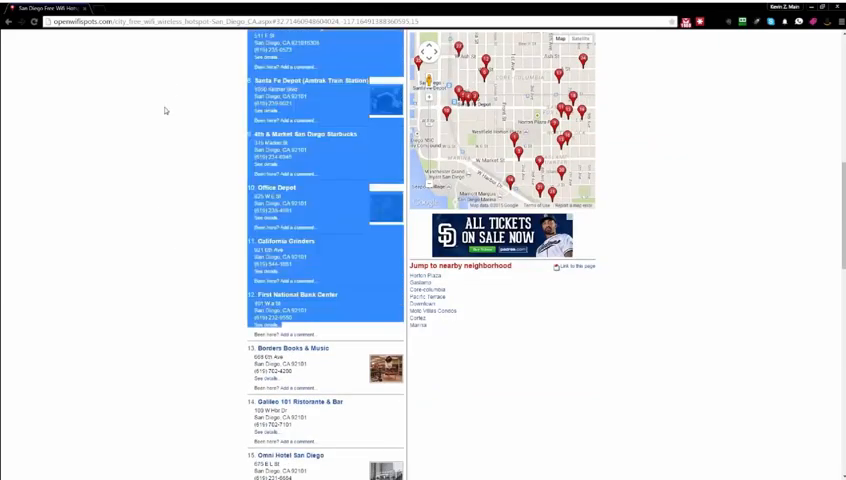
scroll("down", 3)
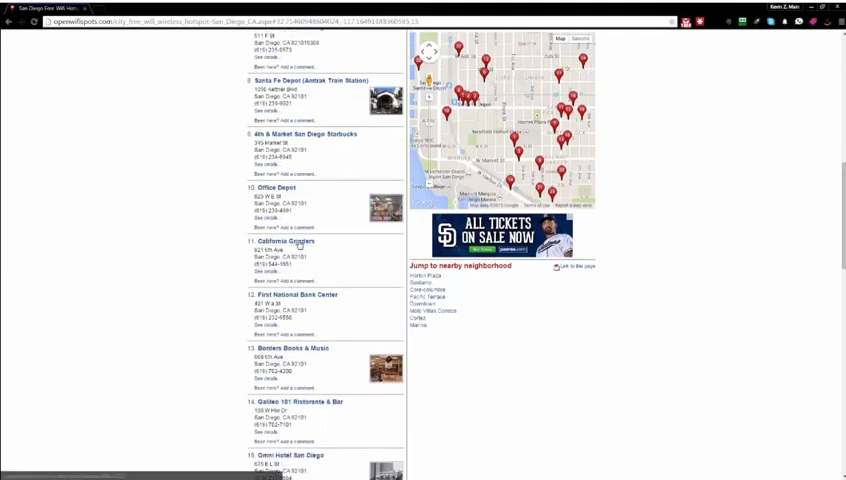
left_click(284, 240)
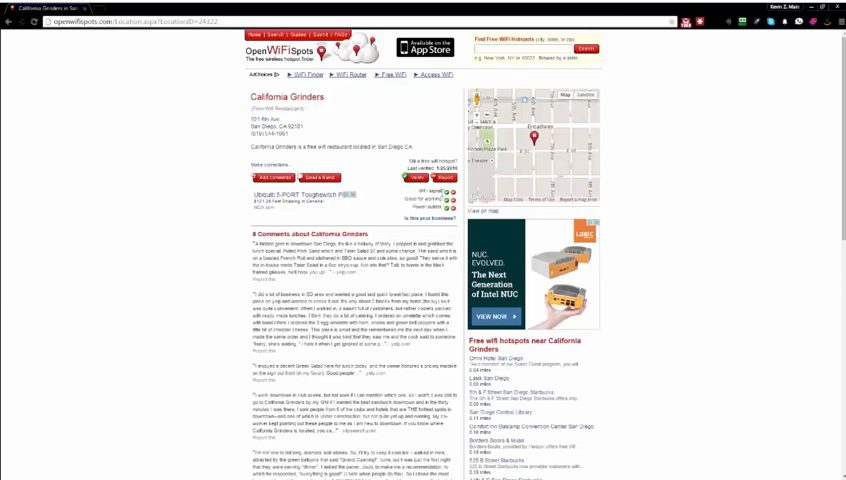
Scroll the California Grinders page toward the Lasik San Diego nearby hotspot.
scroll("down", 3)
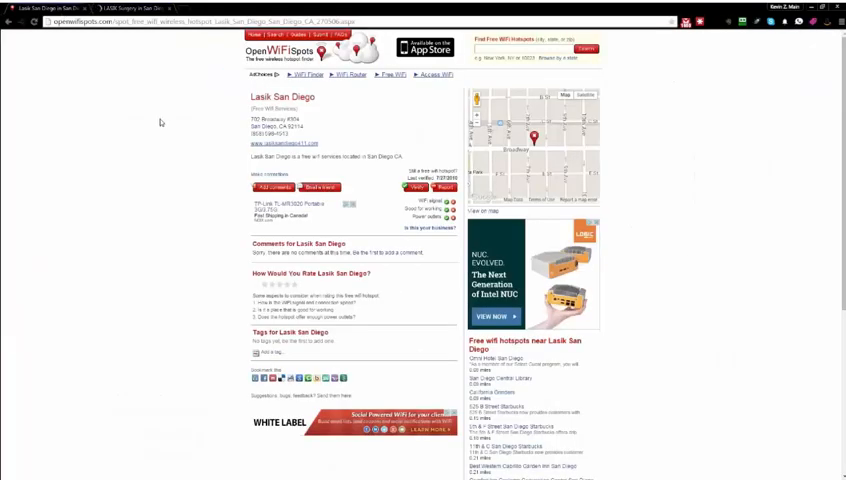
left_click(145, 7)
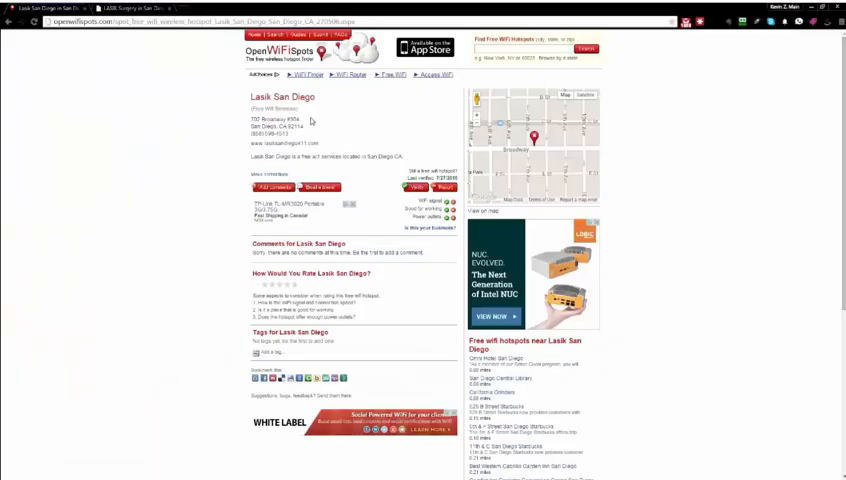
mouse_move(416, 151)
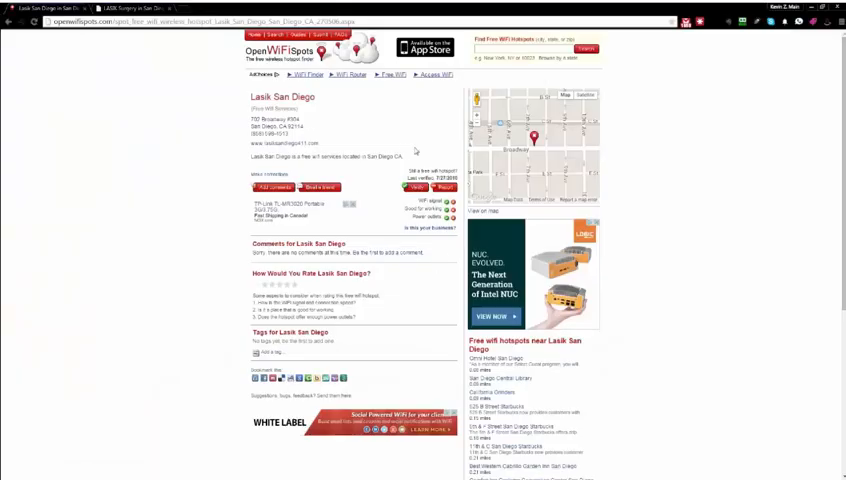